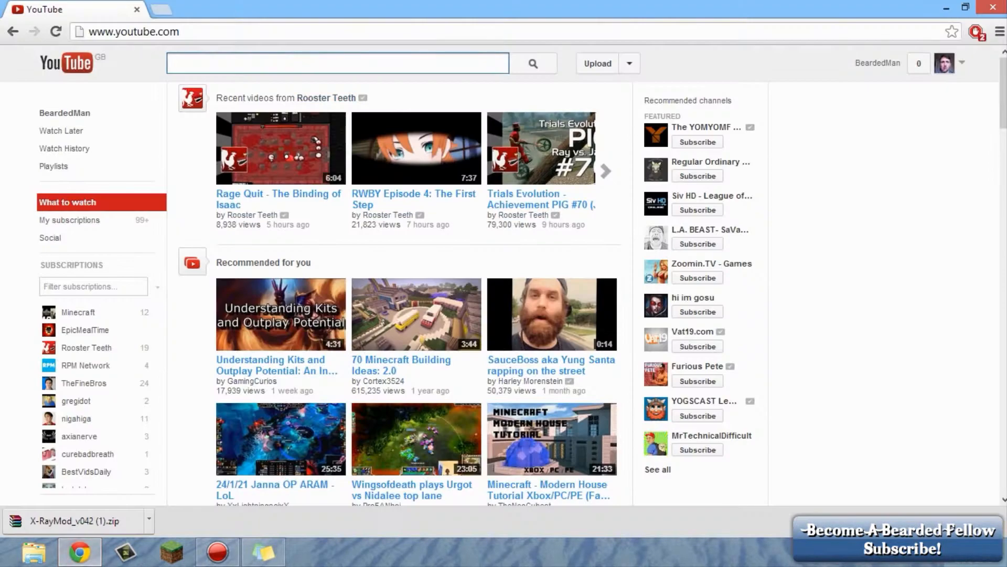
- Search Google for 'xray mod 1.6.2 mirror' and run the 'xray mod 1.6.2' search
{"action": "type", "text": "xray mod 1.6.2 mirror"}
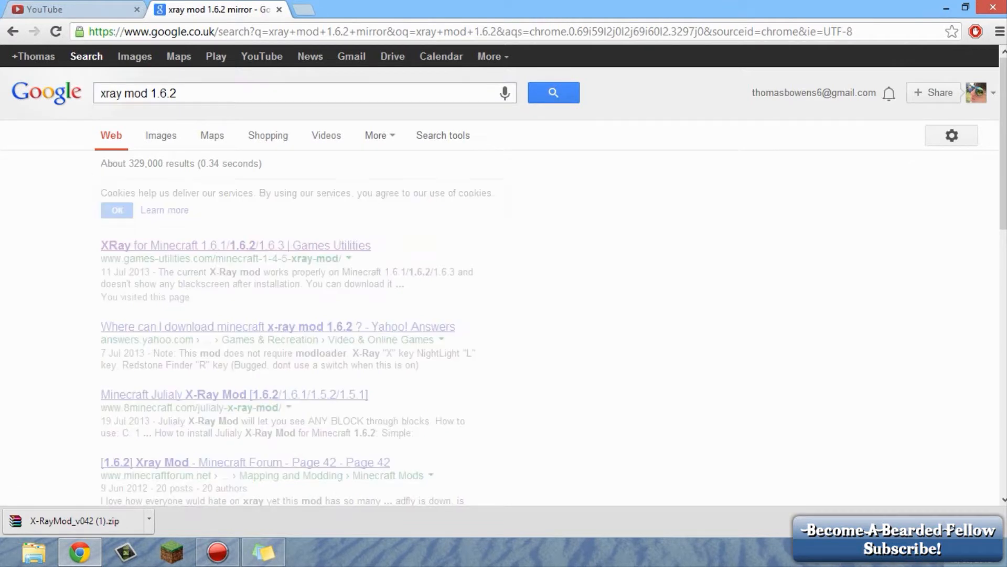
{"action": "left_click", "coordinate": [553, 92]}
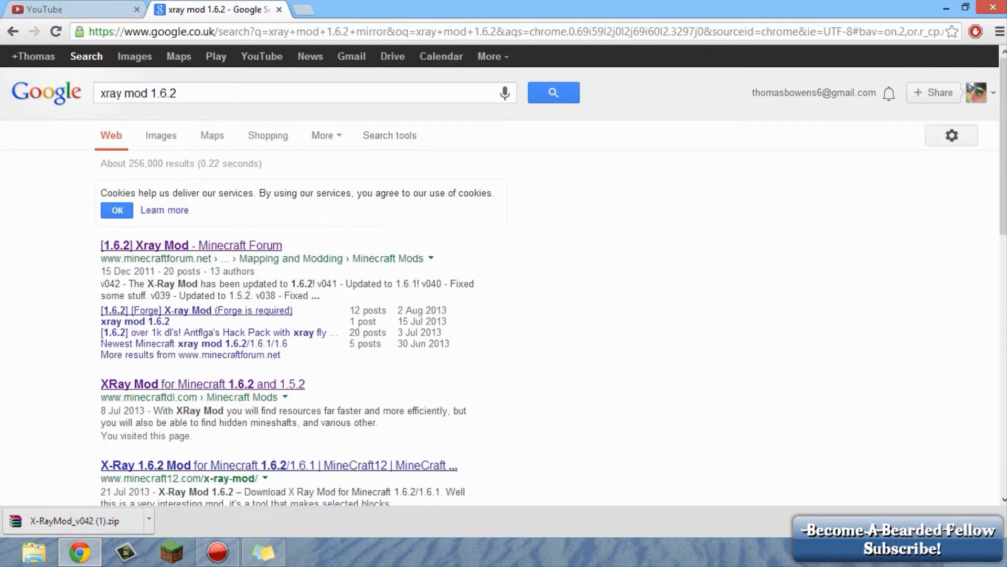
{"action": "mouse_move", "coordinate": [242, 397]}
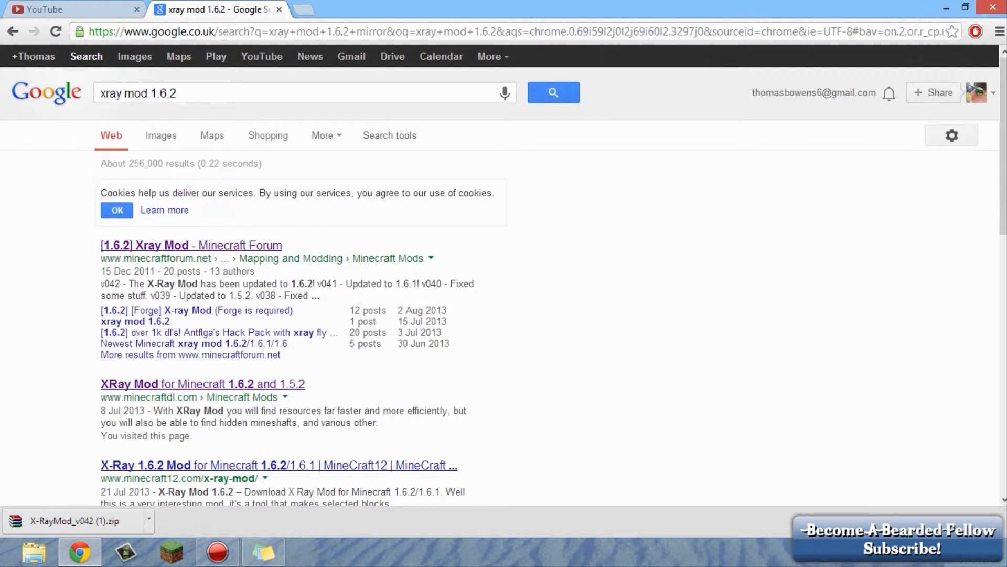
{"action": "mouse_move", "coordinate": [190, 245]}
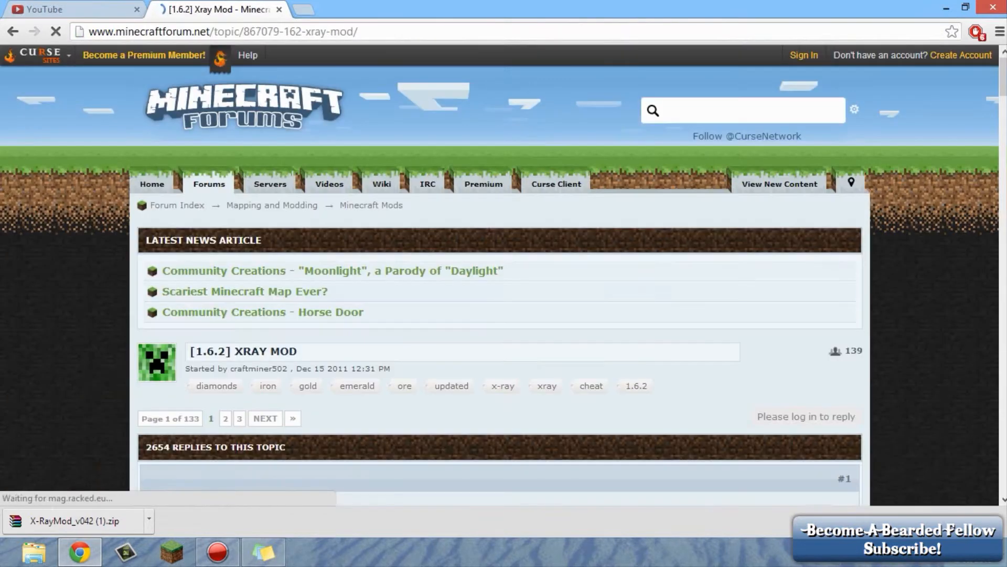
- Scroll to the download section of the Xray Mod thread and download the 1.6.2 X-Ray mod zip
{"action": "scroll", "scroll_direction": "down", "scroll_amount": 3}
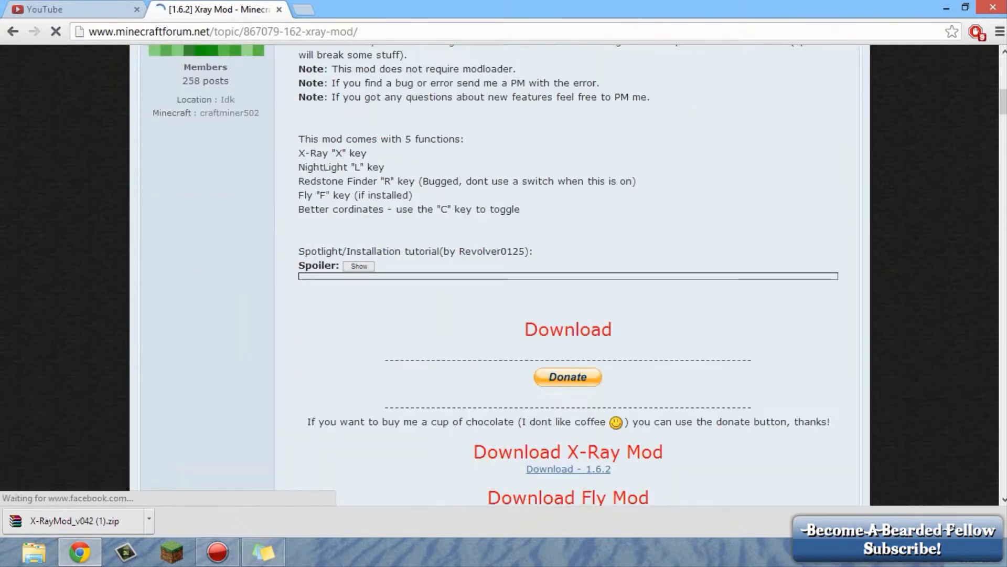
{"action": "scroll", "scroll_direction": "down", "scroll_amount": 3}
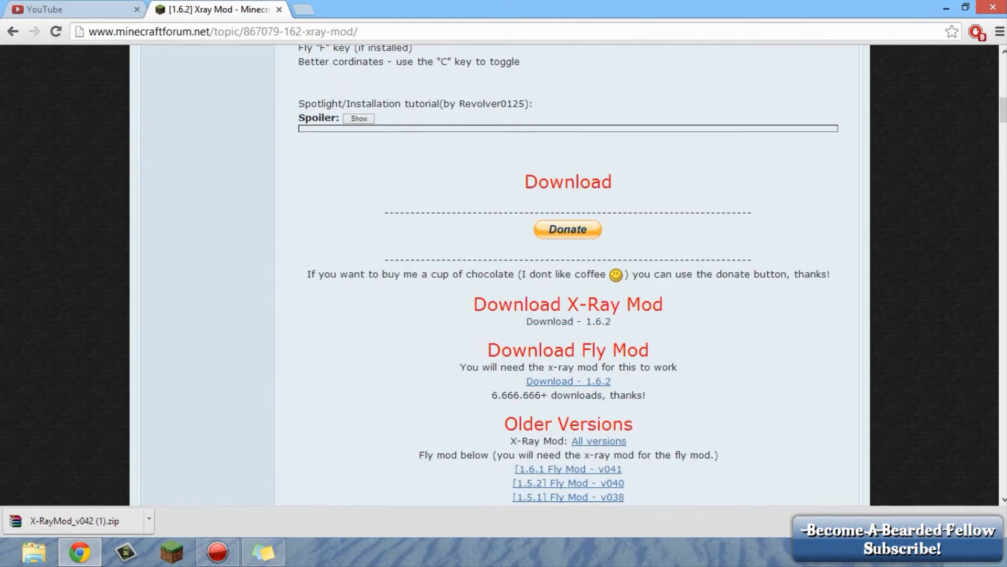
{"action": "mouse_move", "coordinate": [567, 321]}
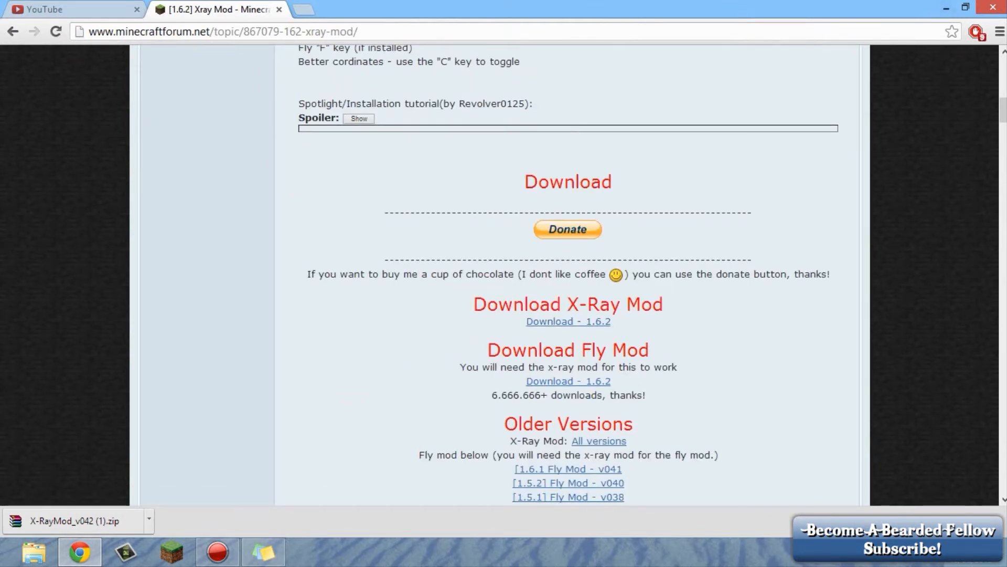
{"action": "left_click", "coordinate": [71, 9]}
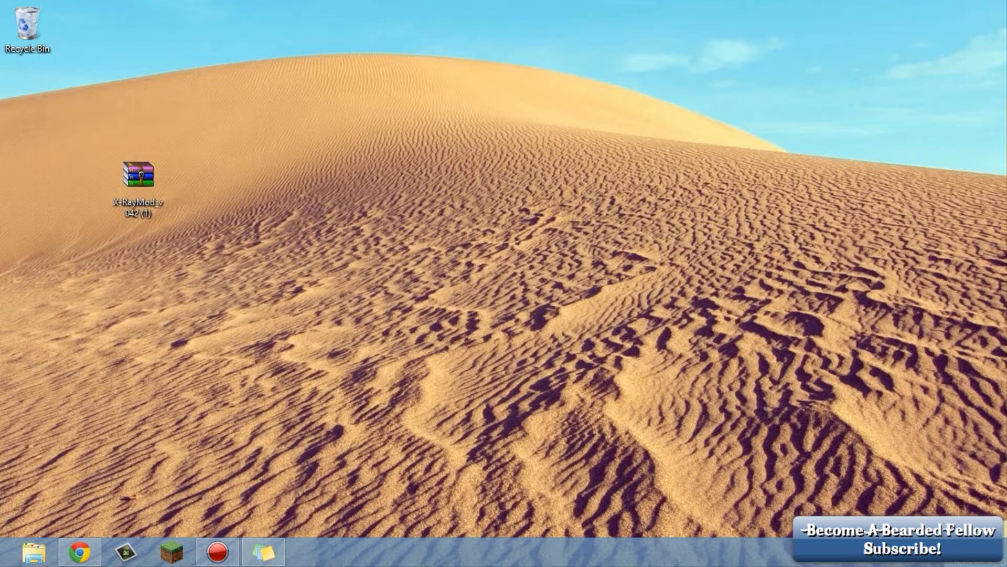
- Open File Explorer and navigate to the %appdata% Roaming folder
{"action": "left_click", "coordinate": [33, 551]}
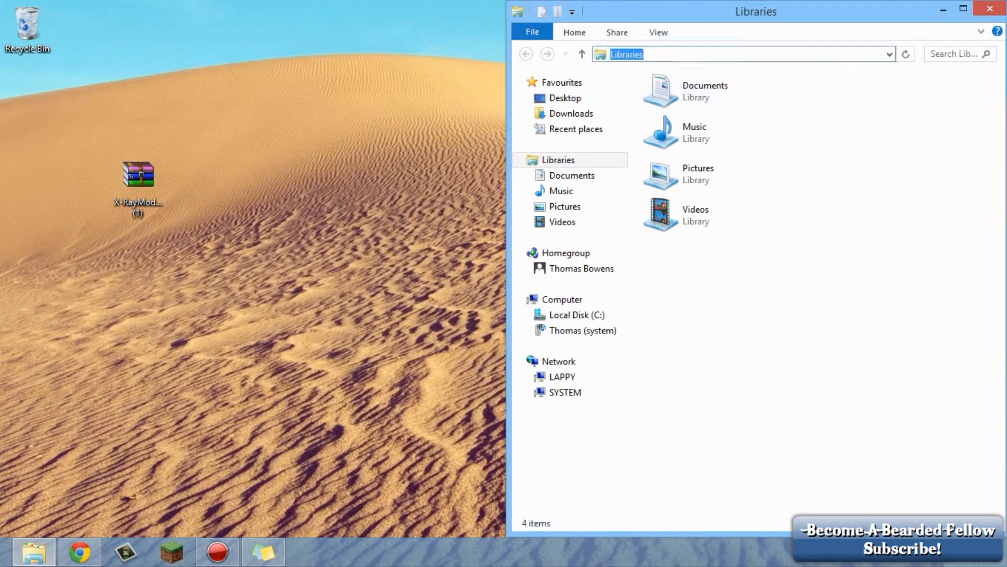
{"action": "type", "text": "%"}
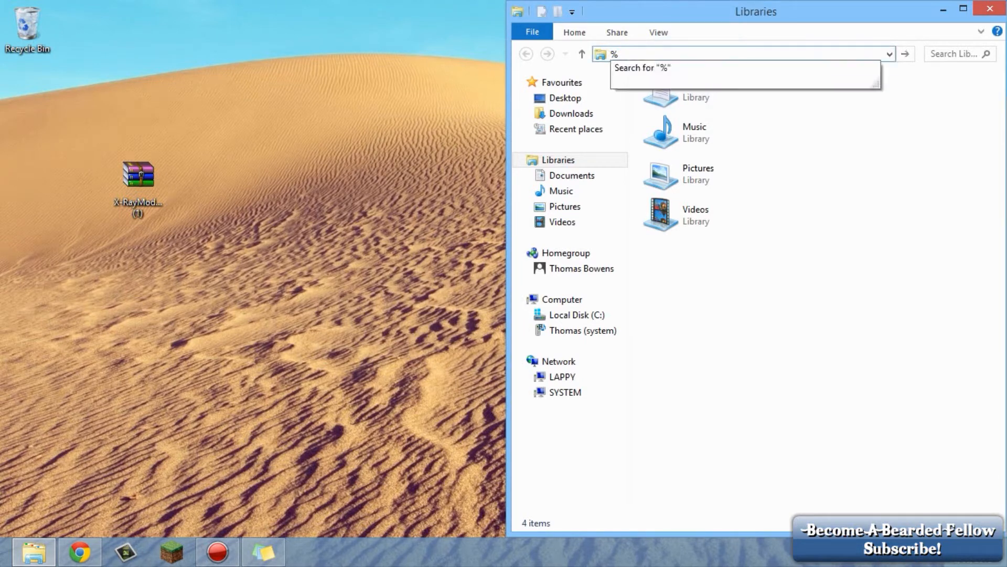
{"action": "type", "text": "appdatas"}
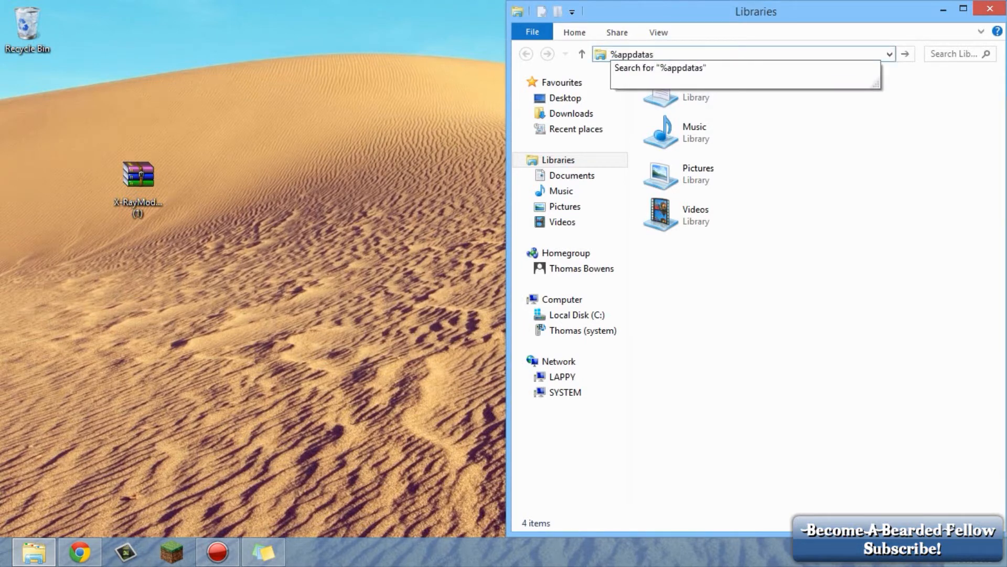
{"action": "type", "text": "%appdata%"}
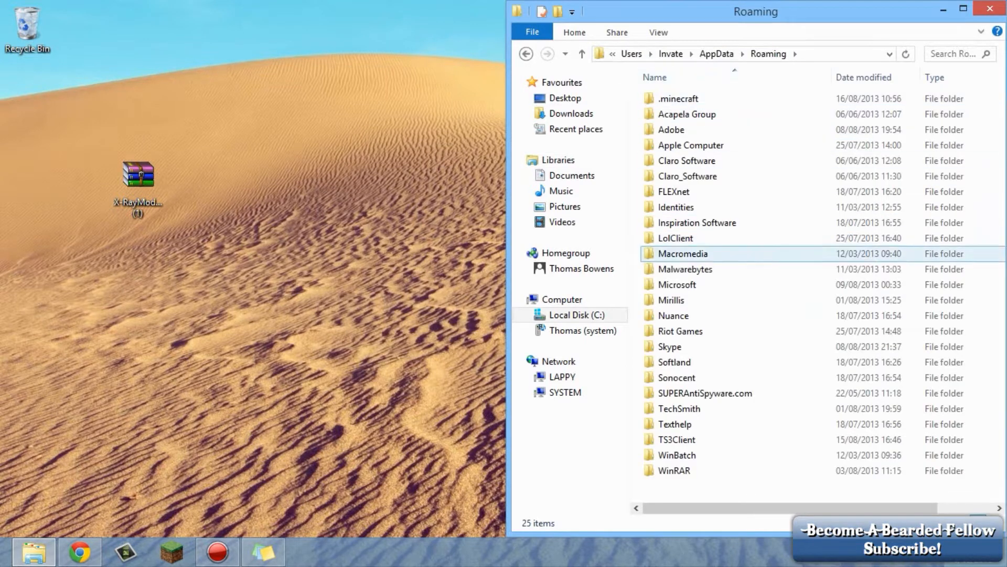
- Open the .minecraft folder and then its versions folder
{"action": "left_click", "coordinate": [679, 98]}
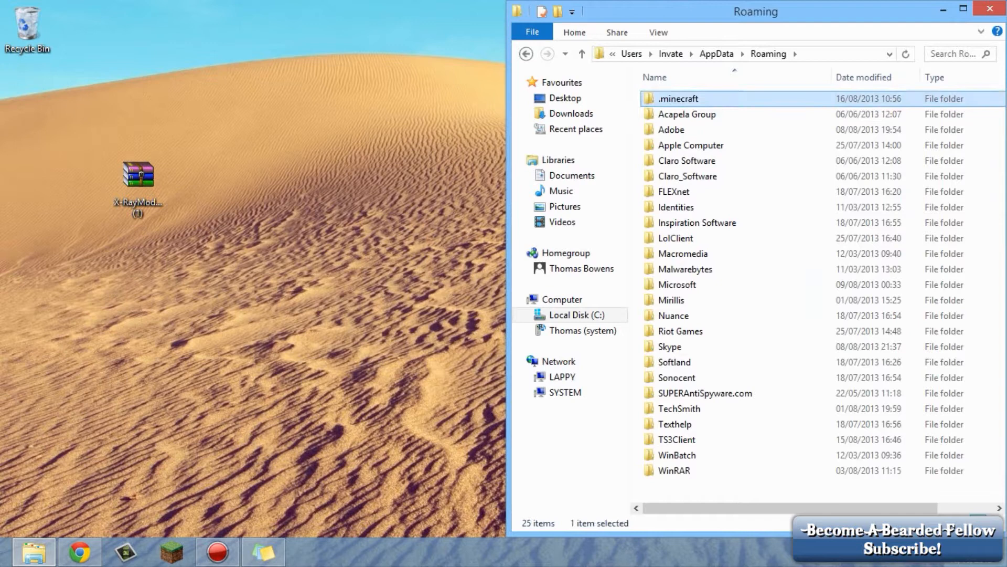
{"action": "double_click", "coordinate": [677, 98]}
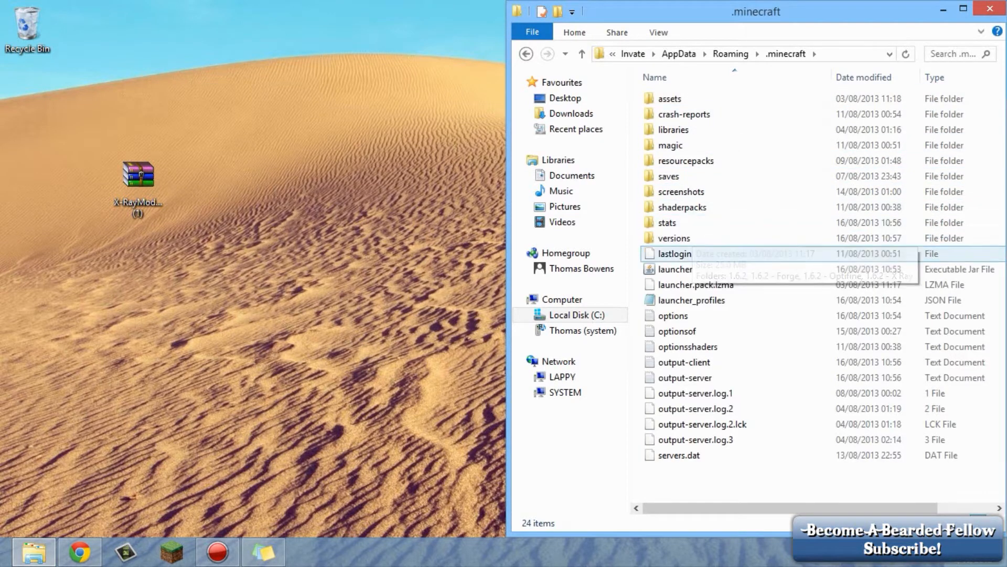
{"action": "double_click", "coordinate": [675, 238]}
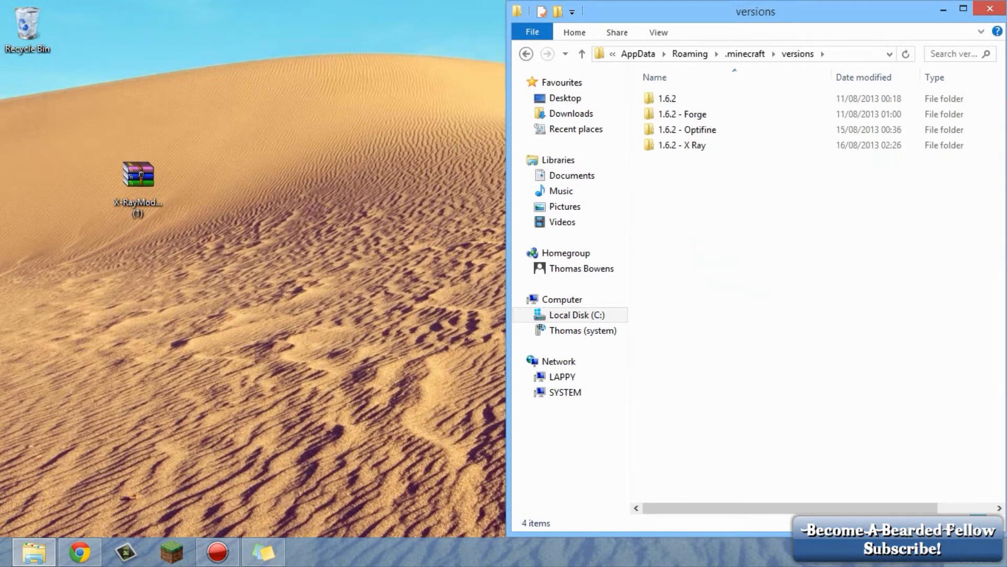
- Copy the 1.6.2 version folder and rename the copy to '1.6.2 - XRAY'
{"action": "left_click", "coordinate": [681, 114]}
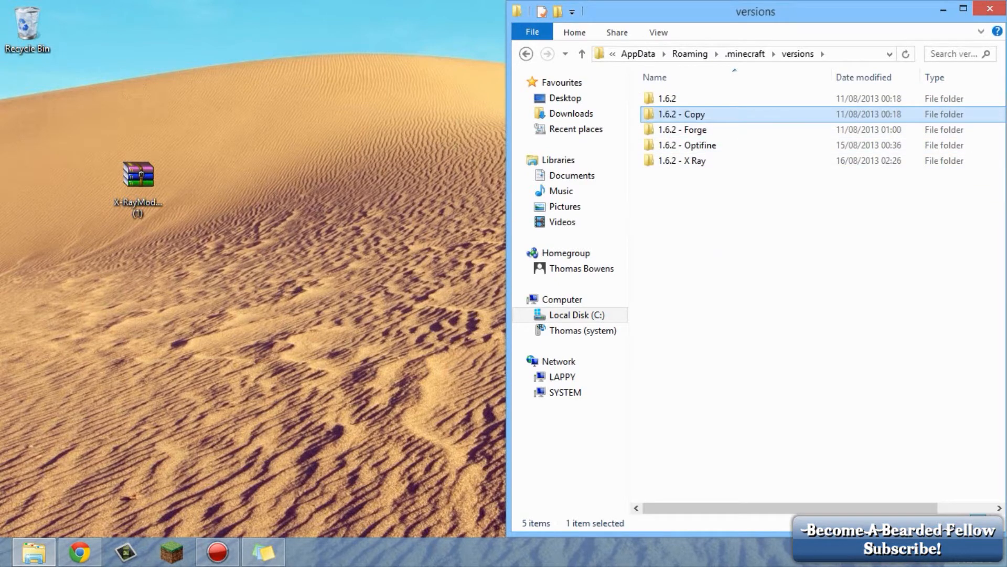
{"action": "right_click", "coordinate": [681, 114]}
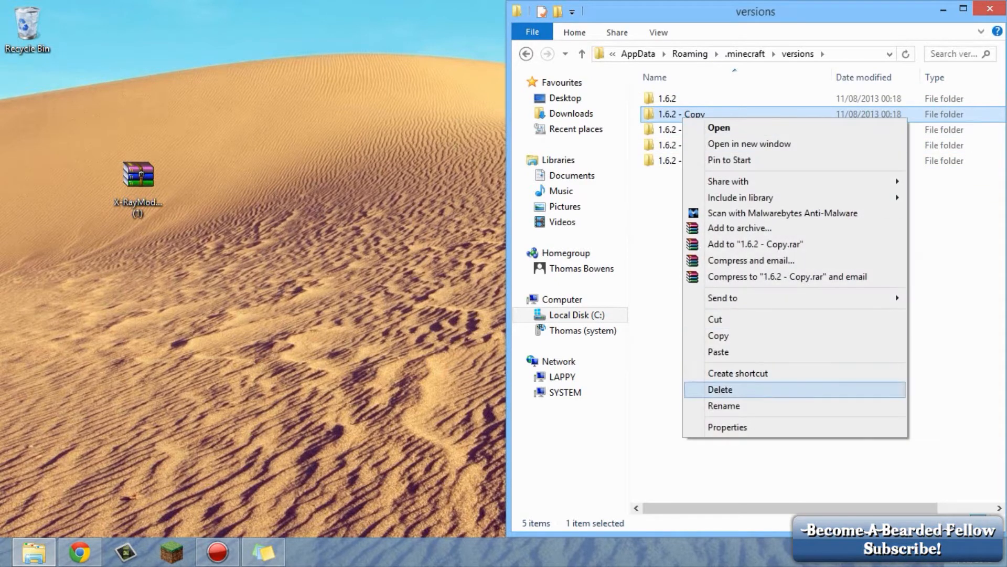
{"action": "left_click", "coordinate": [724, 405]}
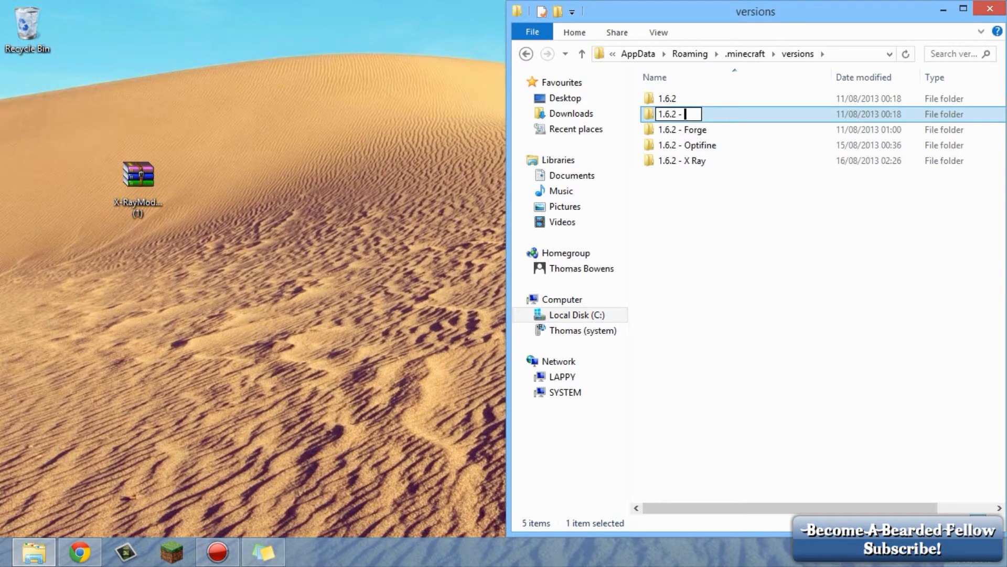
{"action": "type", "text": "X"}
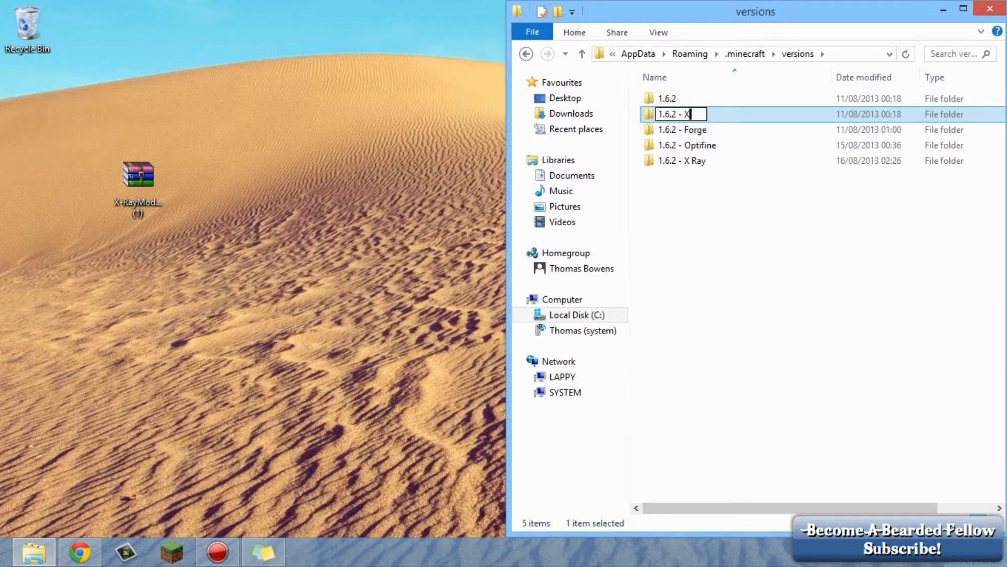
{"action": "type", "text": "RAY"}
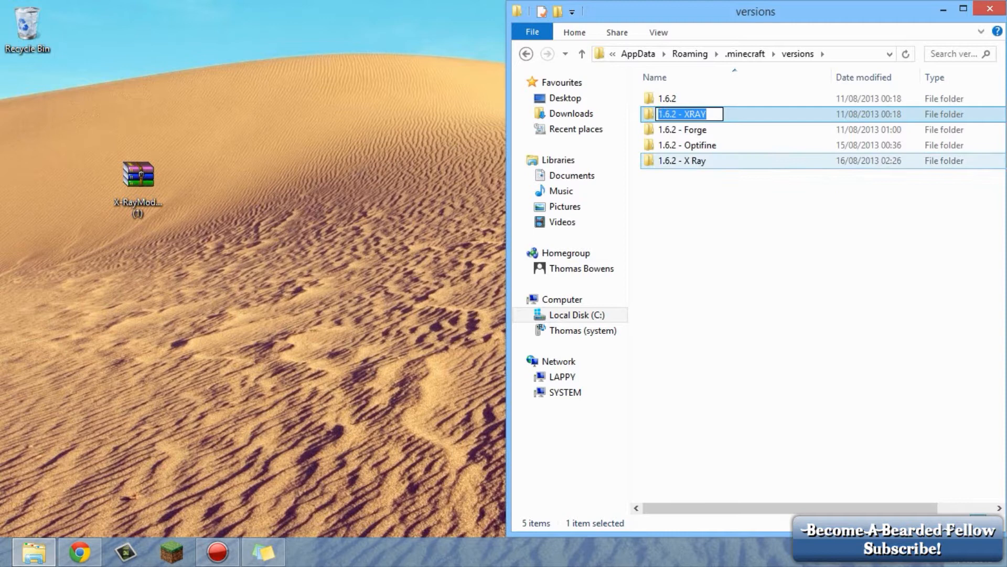
{"action": "key", "text": "Return"}
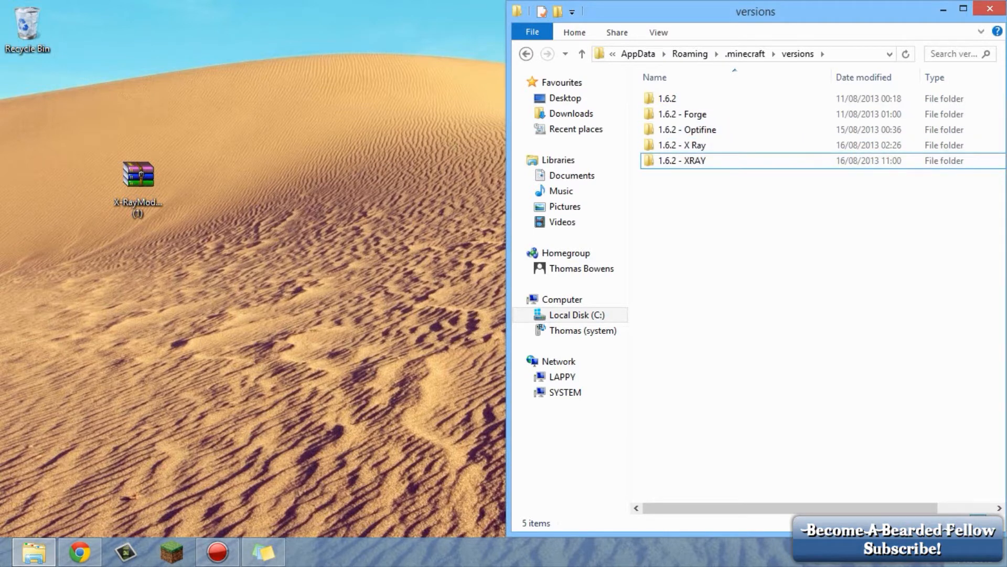
- Inside the 1.6.2 - XRAY folder, rename the jar file to '1.6.2 - XRAY'
{"action": "double_click", "coordinate": [682, 160]}
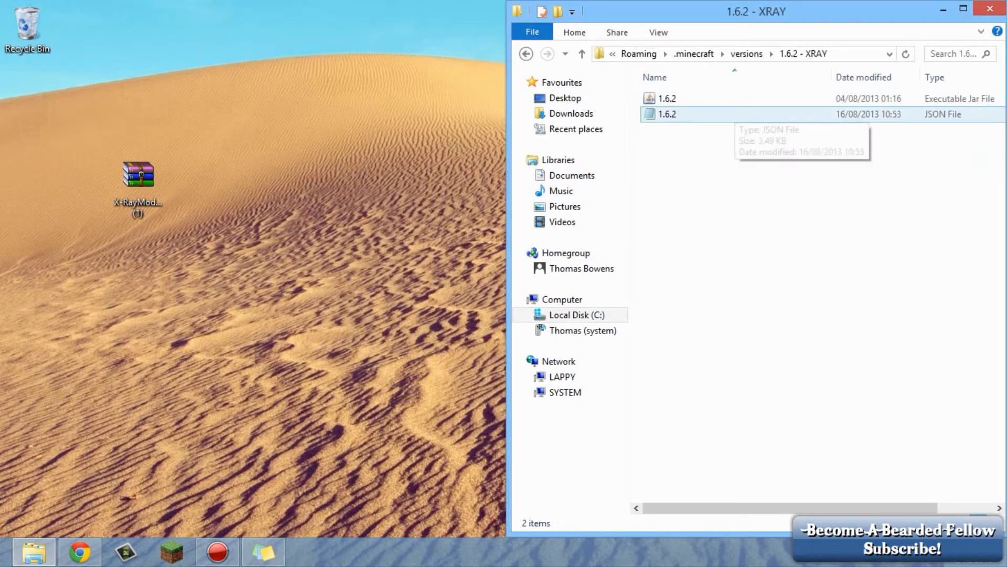
{"action": "left_click", "coordinate": [667, 98]}
{"action": "type", "text": " - XRAY"}
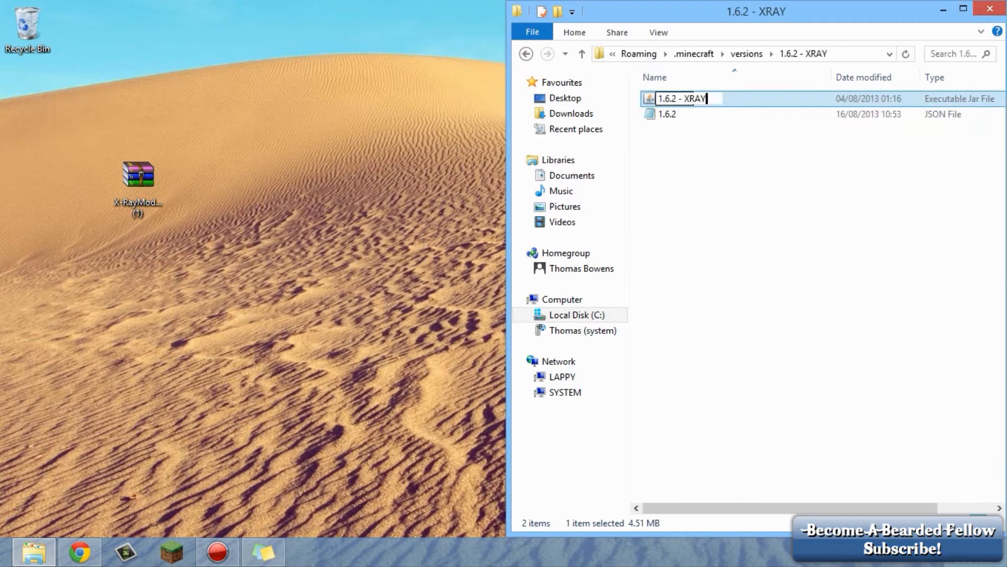
{"action": "key", "text": "Return"}
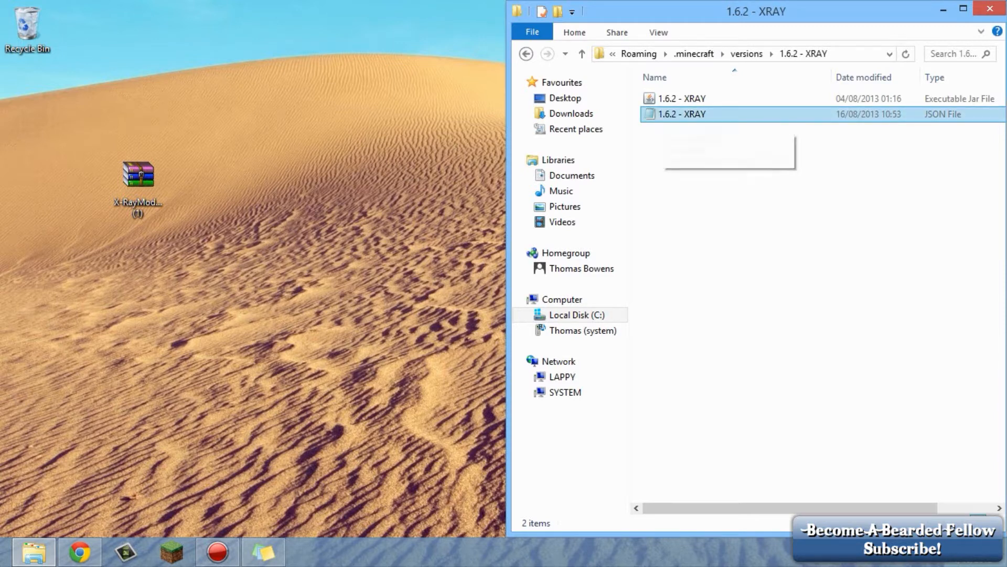
- Edit the JSON file's id to '1.6.2 - XRAY' in Notepad, save it and close Notepad
{"action": "right_click", "coordinate": [681, 114]}
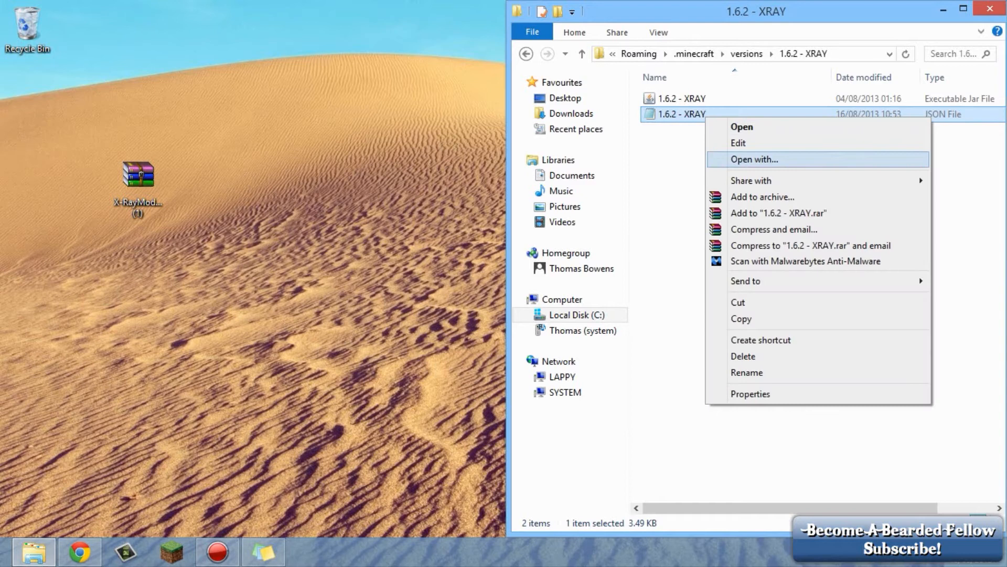
{"action": "left_click", "coordinate": [754, 159]}
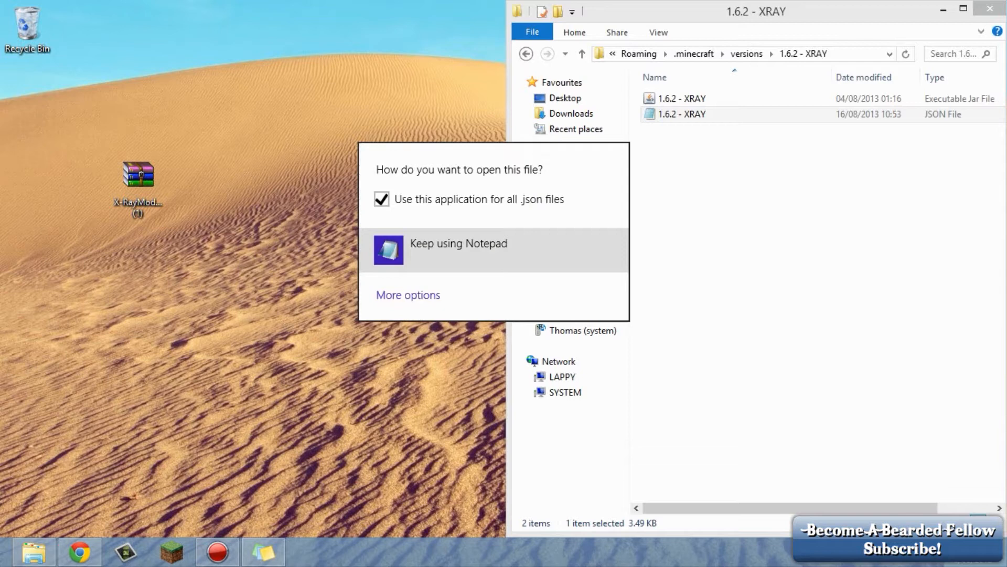
{"action": "left_click", "coordinate": [458, 243]}
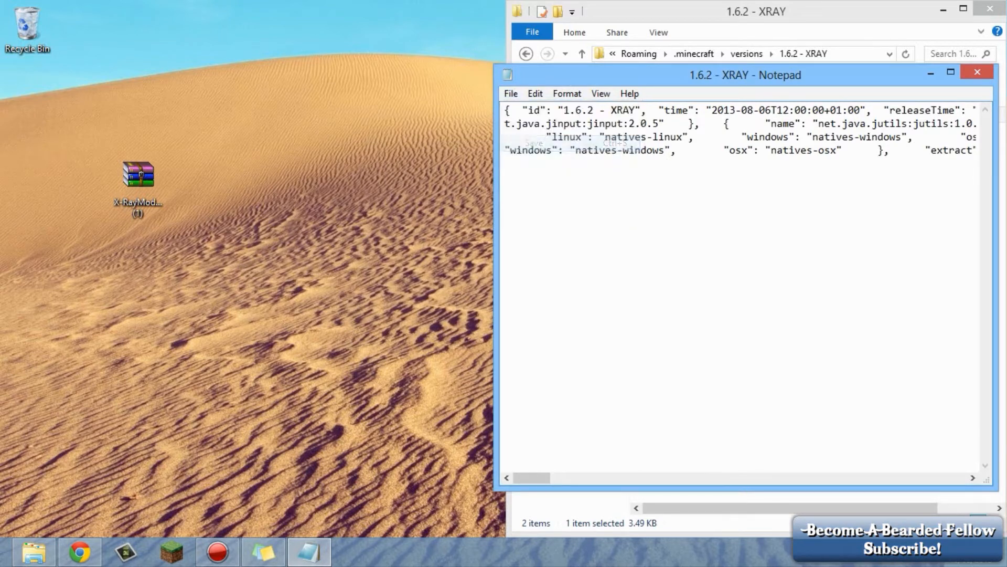
{"action": "left_click", "coordinate": [976, 72]}
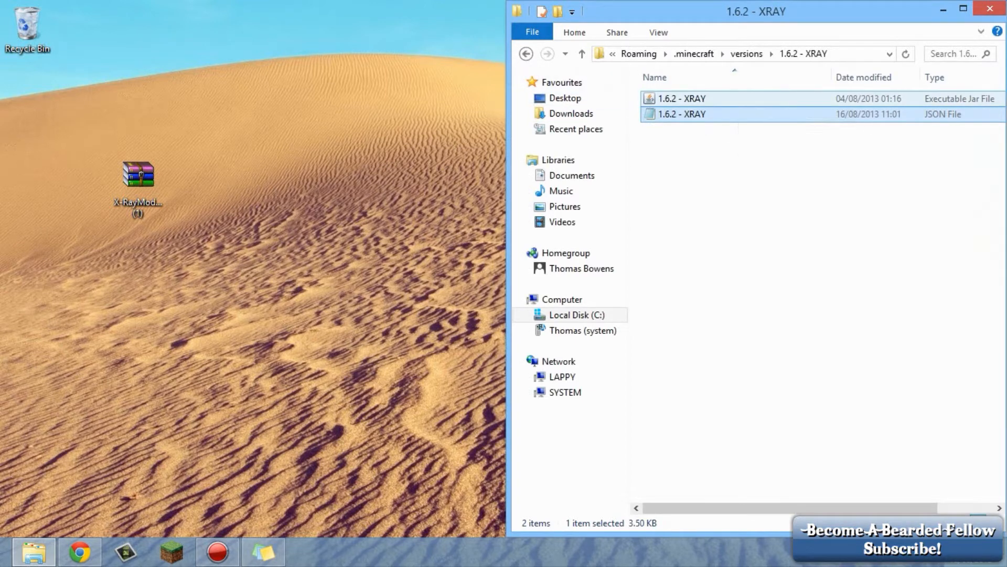
{"action": "left_click", "coordinate": [681, 98]}
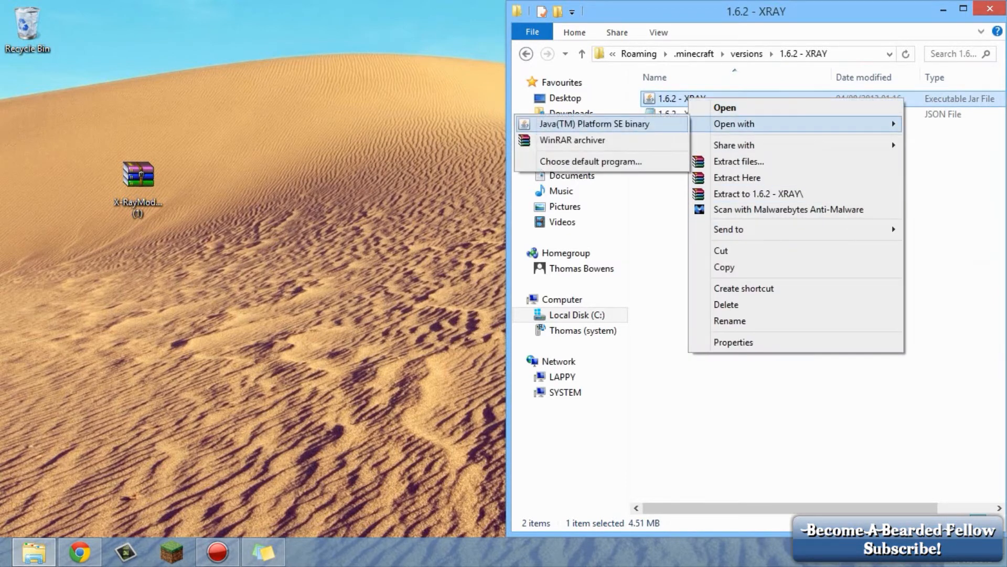
- Open the 1.6.2 - XRAY jar as an archive in WinRAR
{"action": "left_click", "coordinate": [572, 140]}
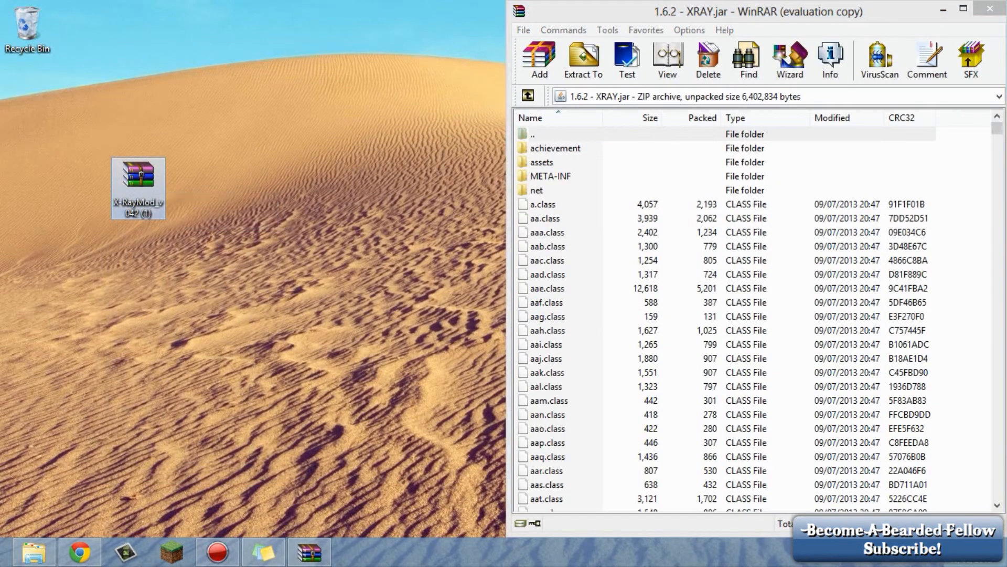
- Open the X-Ray mod zip in WinRAR and delete the META-INF folder from the 1.6.2 - XRAY jar
{"action": "right_click", "coordinate": [137, 189]}
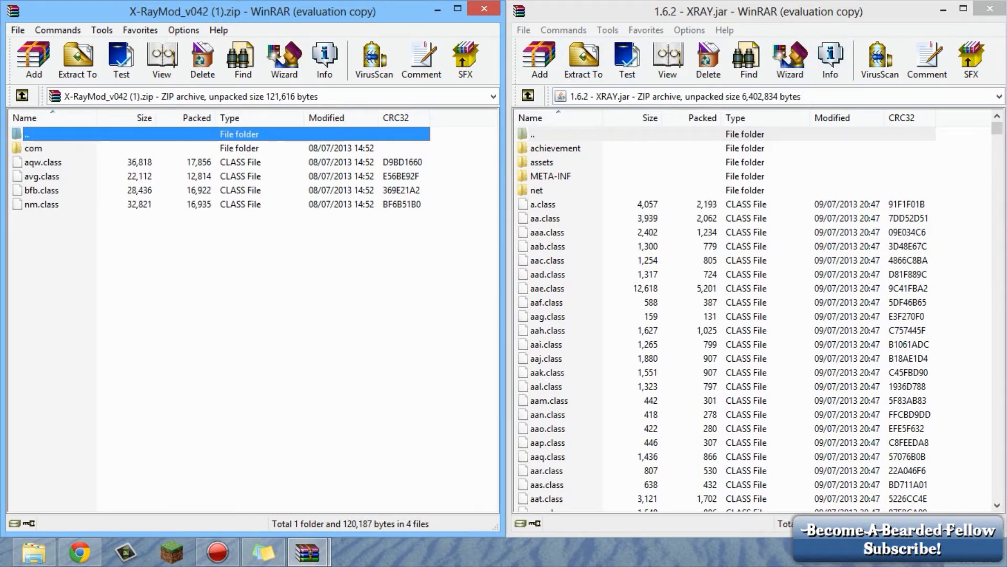
{"action": "left_click", "coordinate": [707, 59]}
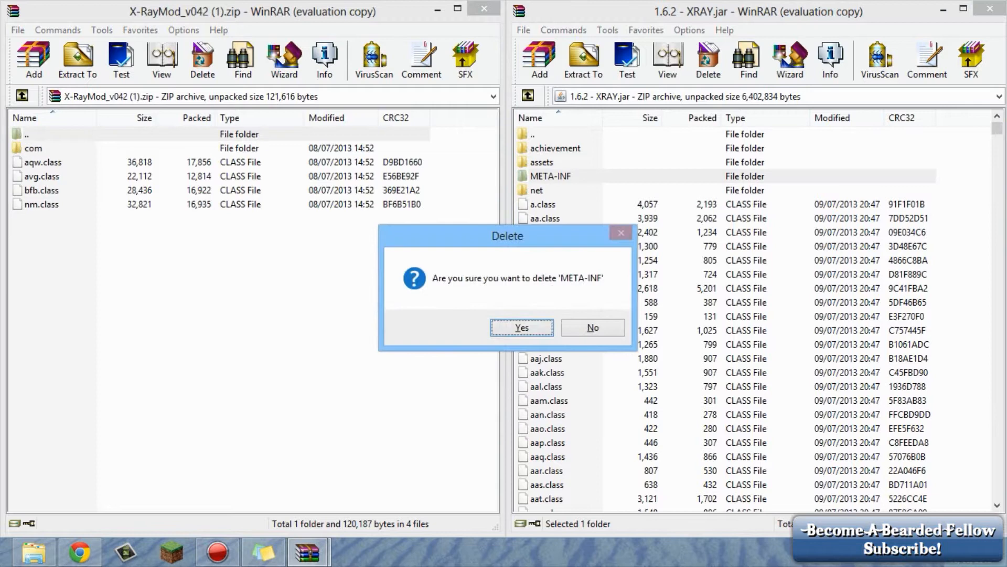
{"action": "left_click", "coordinate": [522, 327]}
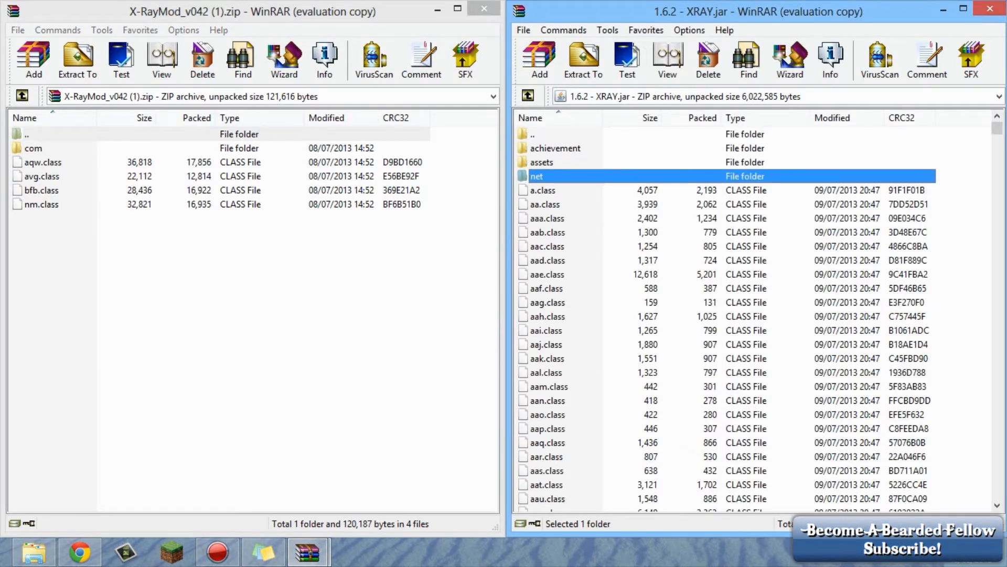
- Select all of the mod's class files and com folder to merge them into the jar
{"action": "left_click", "coordinate": [42, 204]}
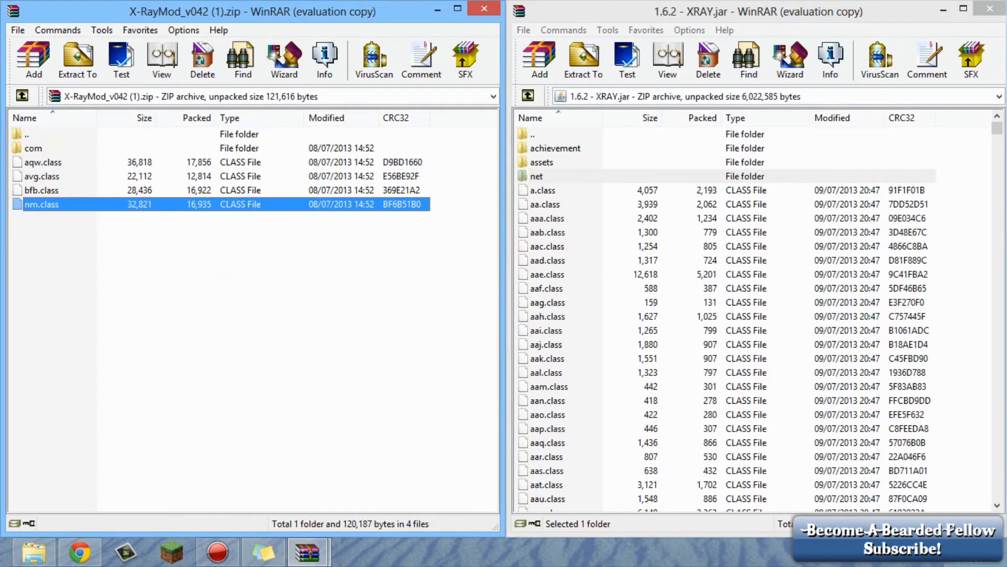
{"action": "left_click", "coordinate": [42, 204]}
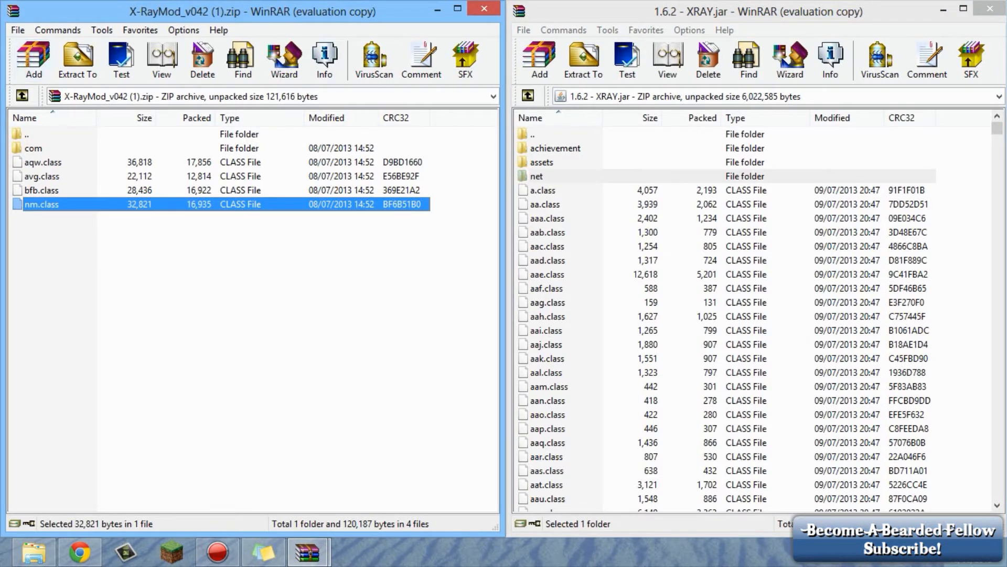
{"action": "key", "text": "ctrl+a"}
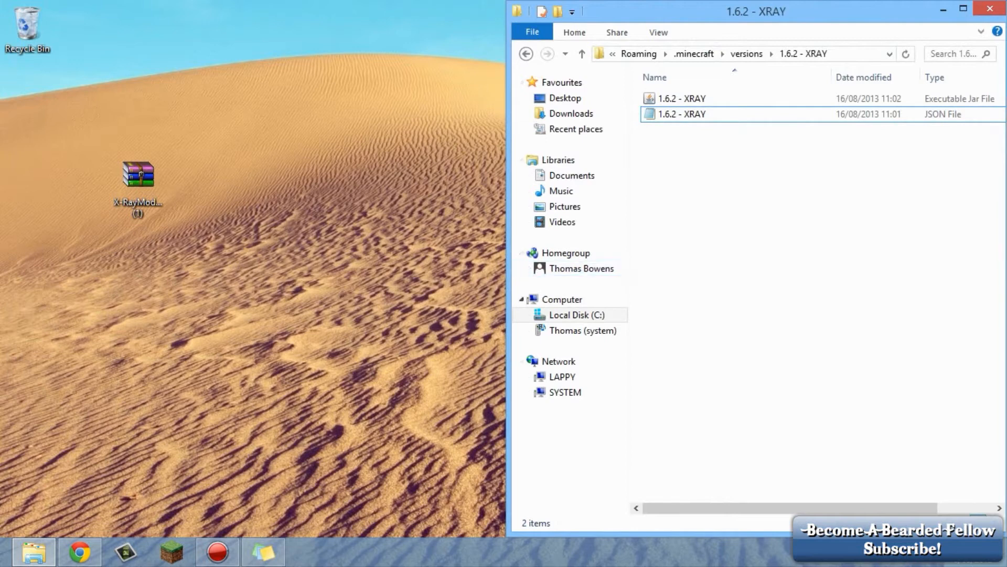
- Bring up the Minecraft Launcher from the taskbar
{"action": "left_click", "coordinate": [988, 9]}
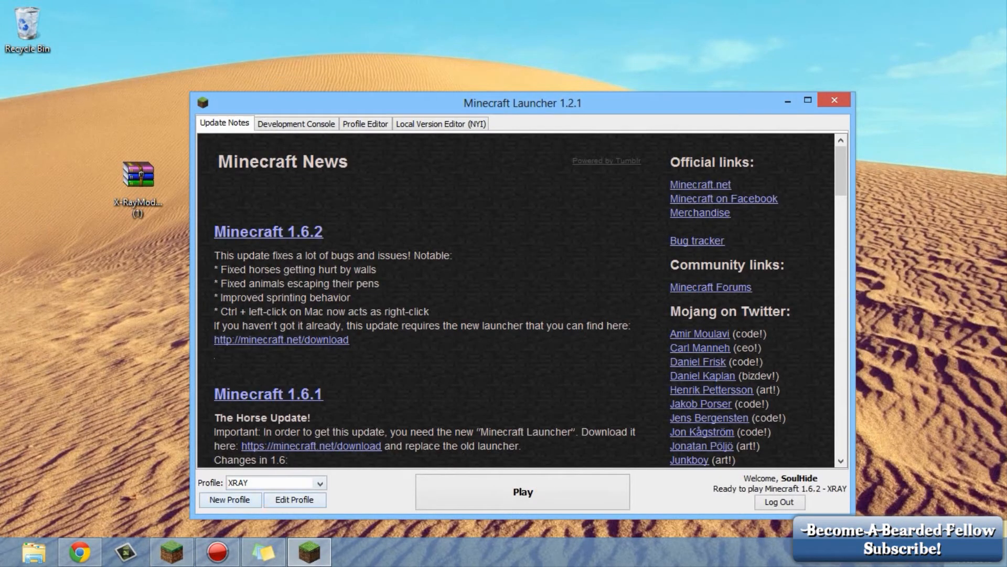
- Open the XRAY profile's editor and select its whole profile name to create 'Copy of XRAY'
{"action": "left_click", "coordinate": [318, 483]}
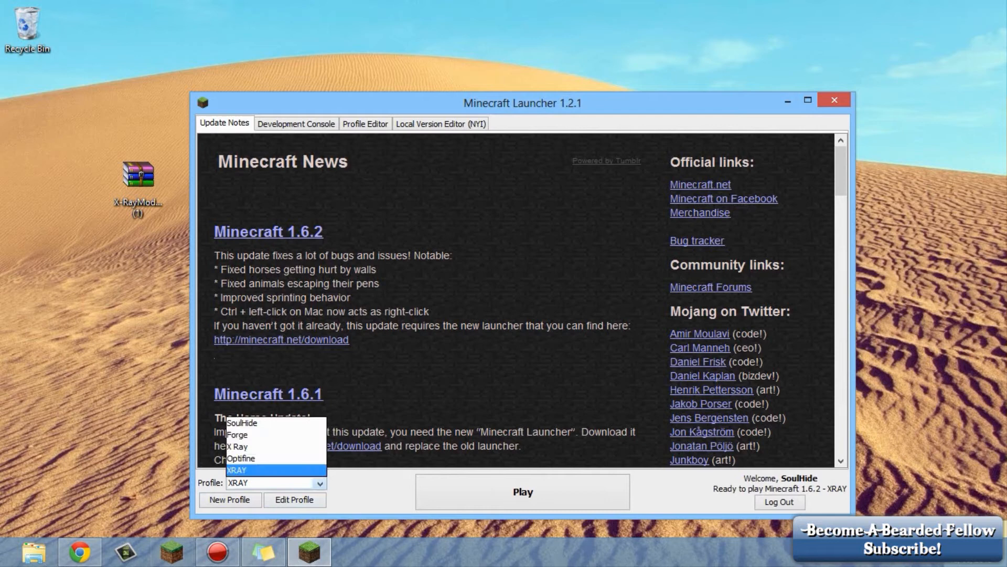
{"action": "left_click", "coordinate": [294, 499]}
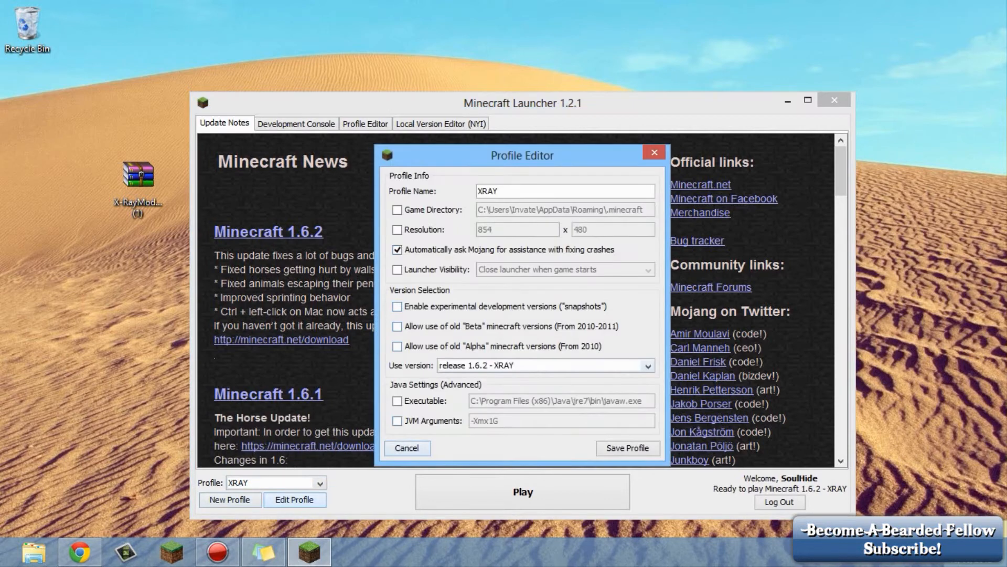
{"action": "left_click", "coordinate": [566, 191]}
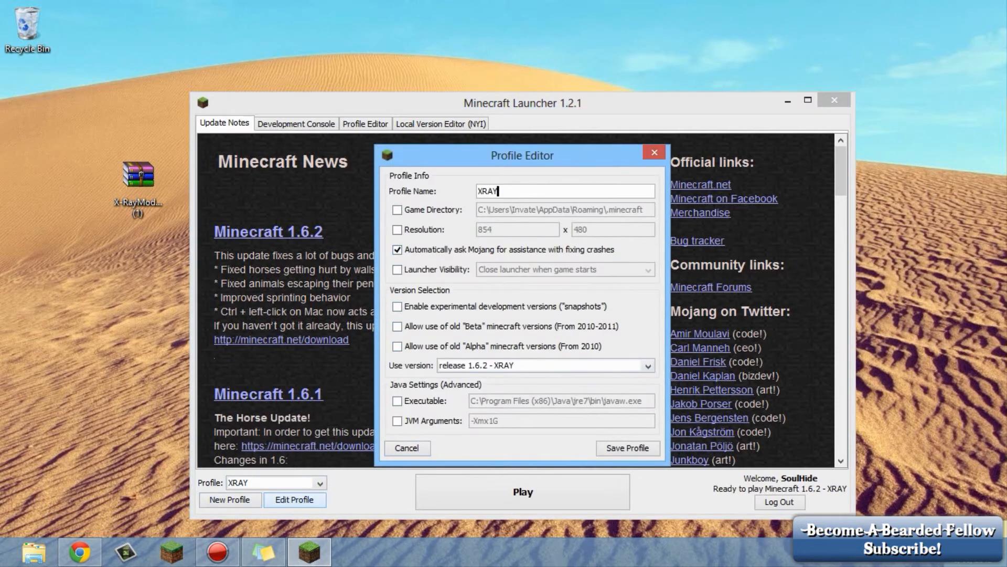
{"action": "triple_click", "coordinate": [564, 191]}
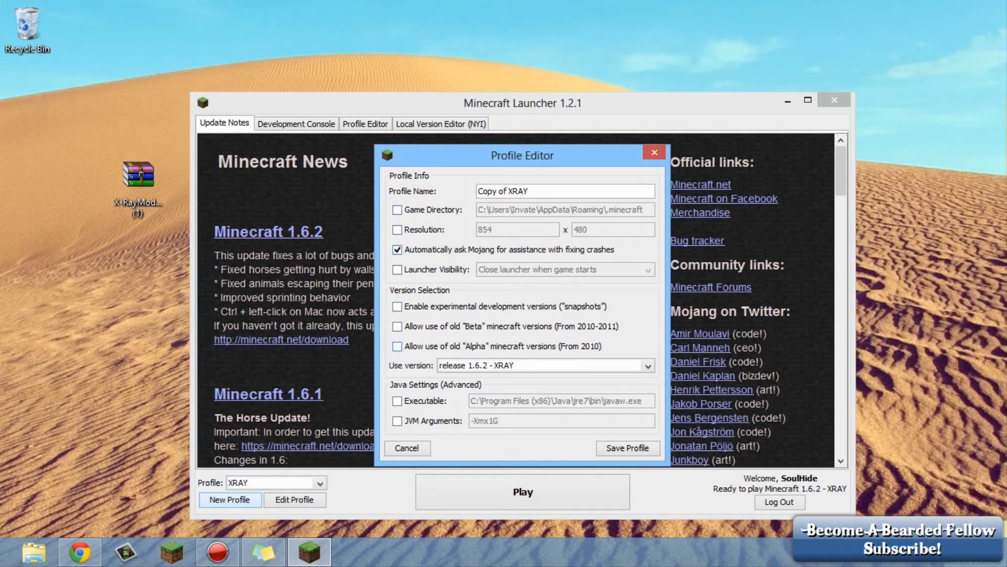
- Check the Use version list before saving the Copy of XRAY profile
{"action": "left_click", "coordinate": [646, 366]}
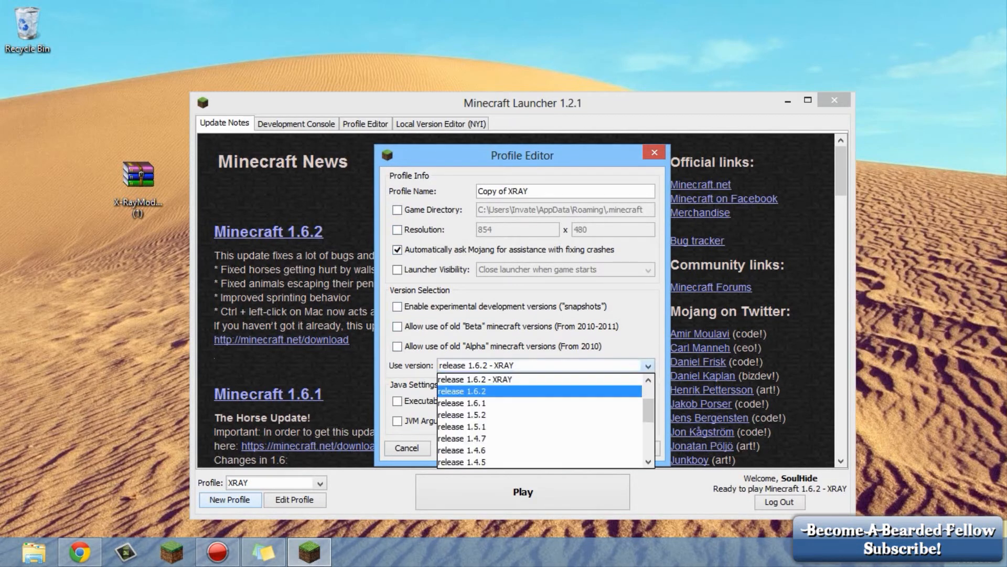
{"action": "scroll", "scroll_direction": "up", "scroll_amount": 3}
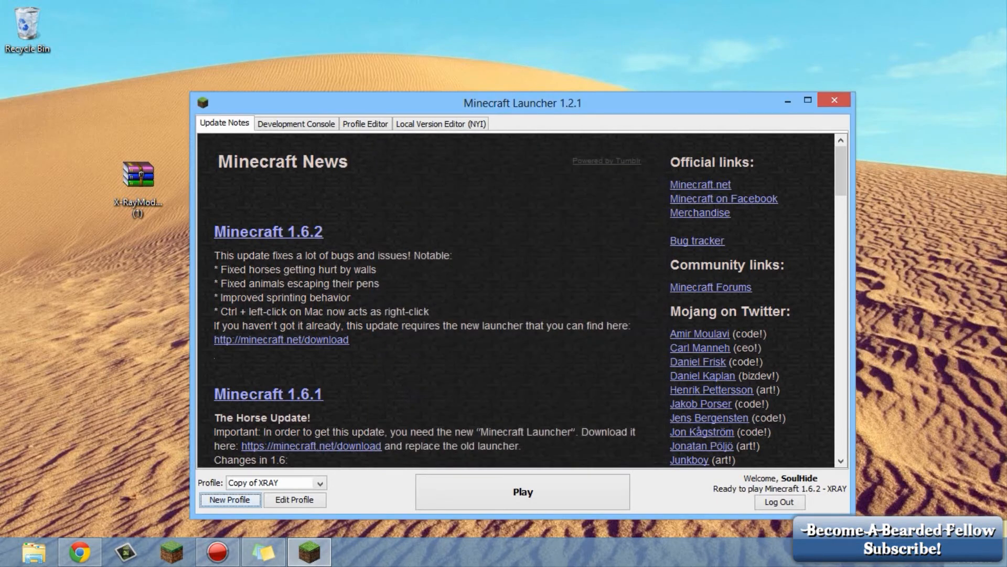
- Select the Copy of XRAY profile and launch Minecraft 1.6.2 to the Select World screen
{"action": "left_click", "coordinate": [318, 482]}
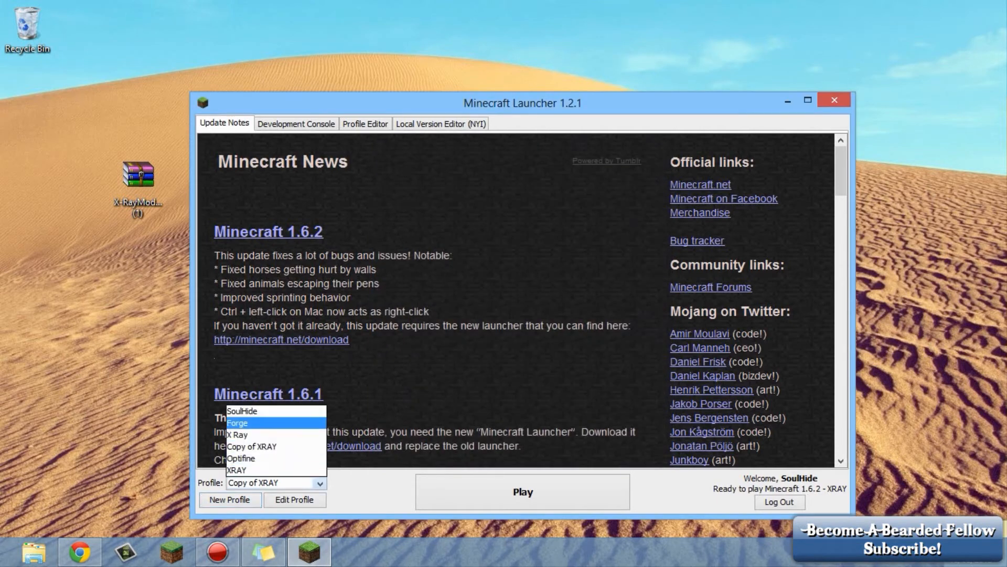
{"action": "left_click", "coordinate": [252, 447]}
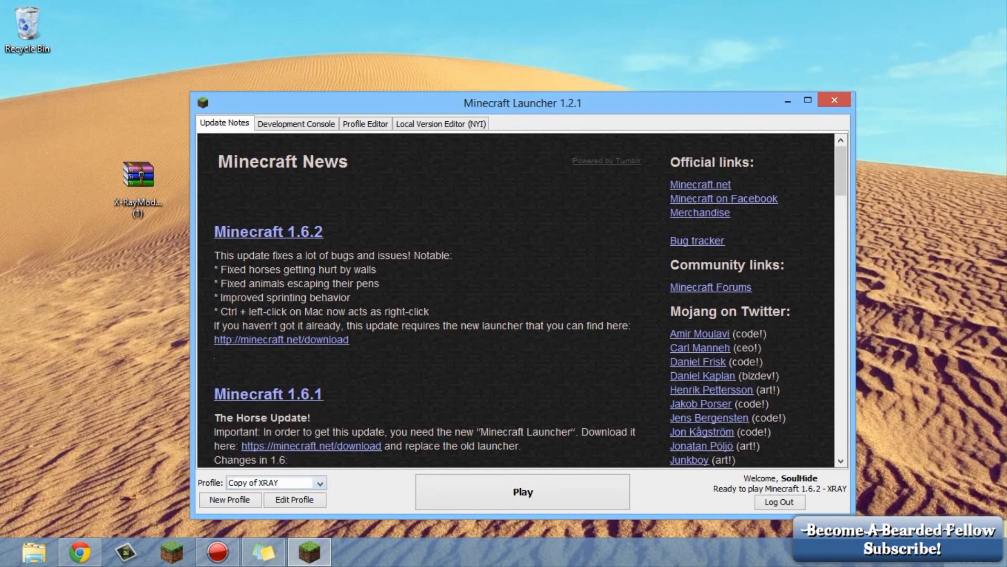
{"action": "left_click", "coordinate": [295, 124]}
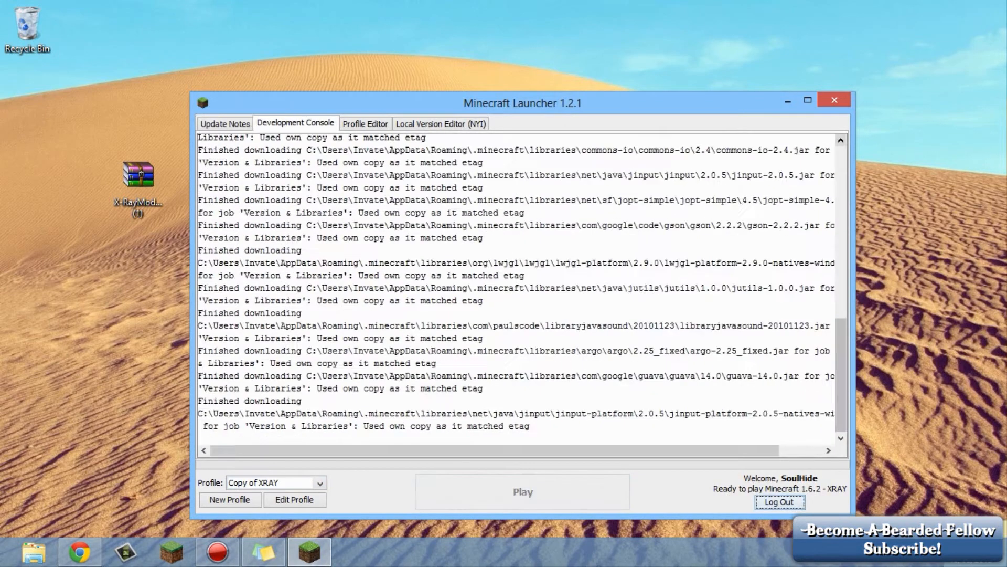
{"action": "left_click", "coordinate": [522, 491]}
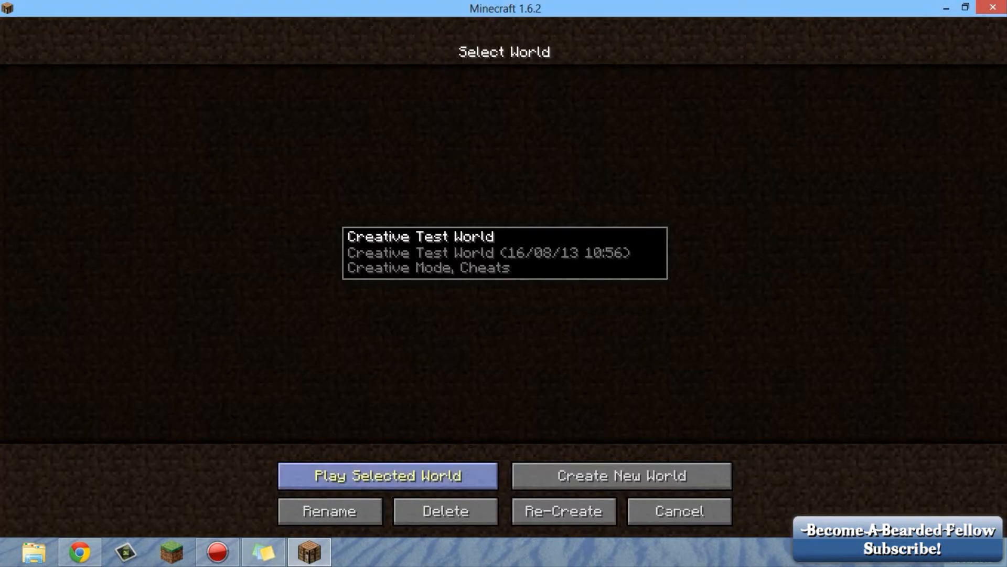
- Load the Creative Test World from the world selection screen
{"action": "left_click", "coordinate": [387, 475]}
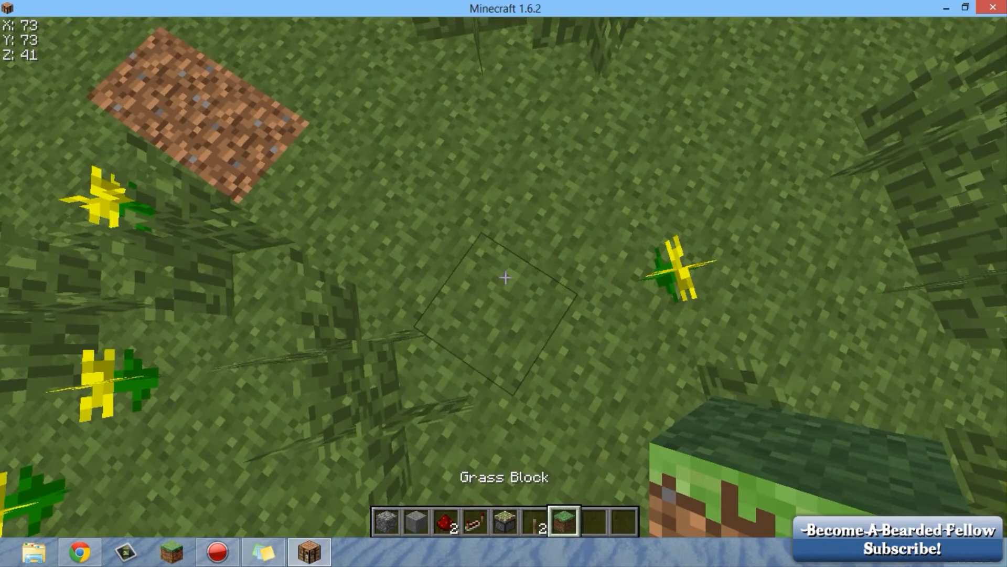
{"action": "mouse_move", "coordinate": [503, 277]}
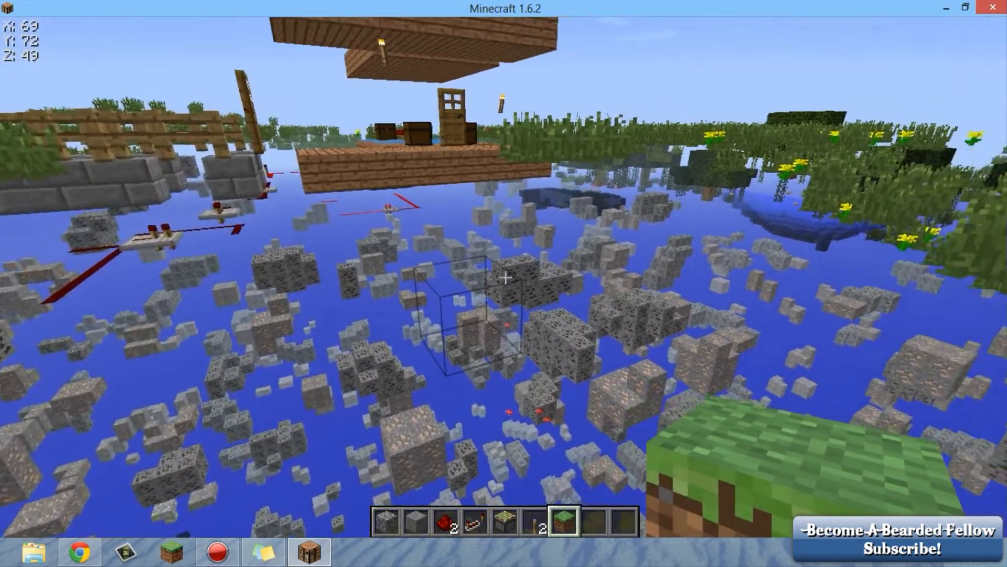
{"action": "mouse_move", "coordinate": [504, 277]}
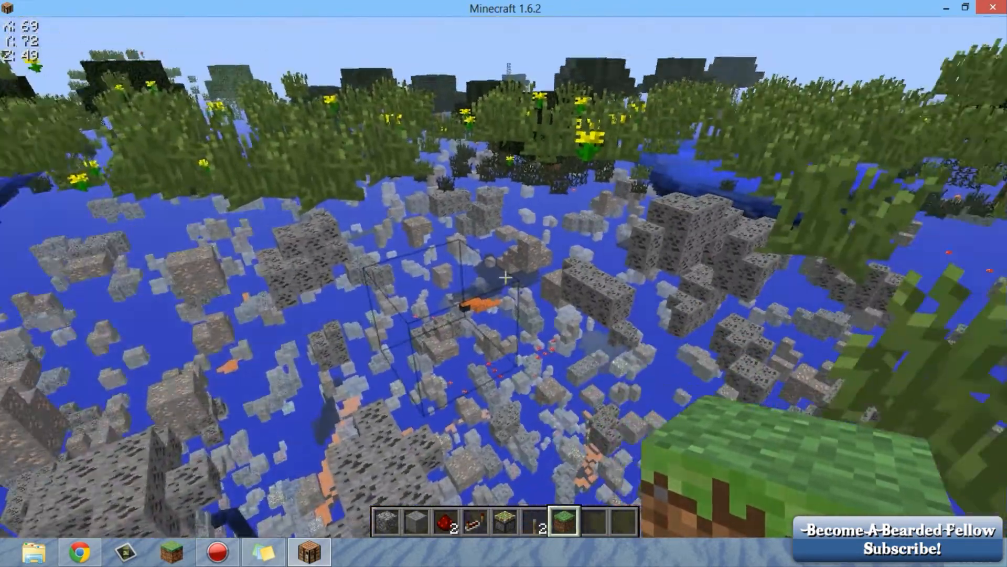
{"action": "mouse_move", "coordinate": [504, 277]}
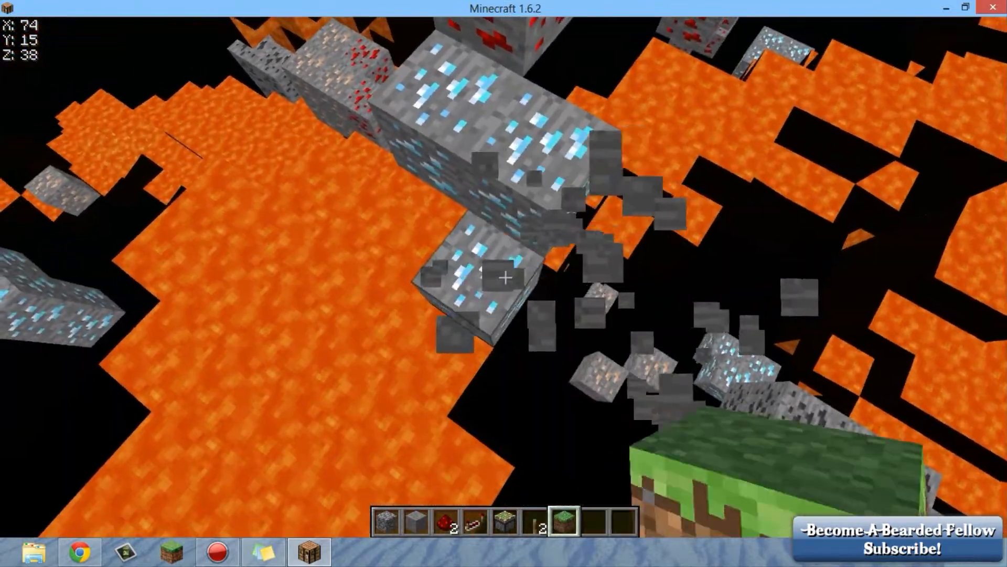
{"action": "mouse_move", "coordinate": [503, 277]}
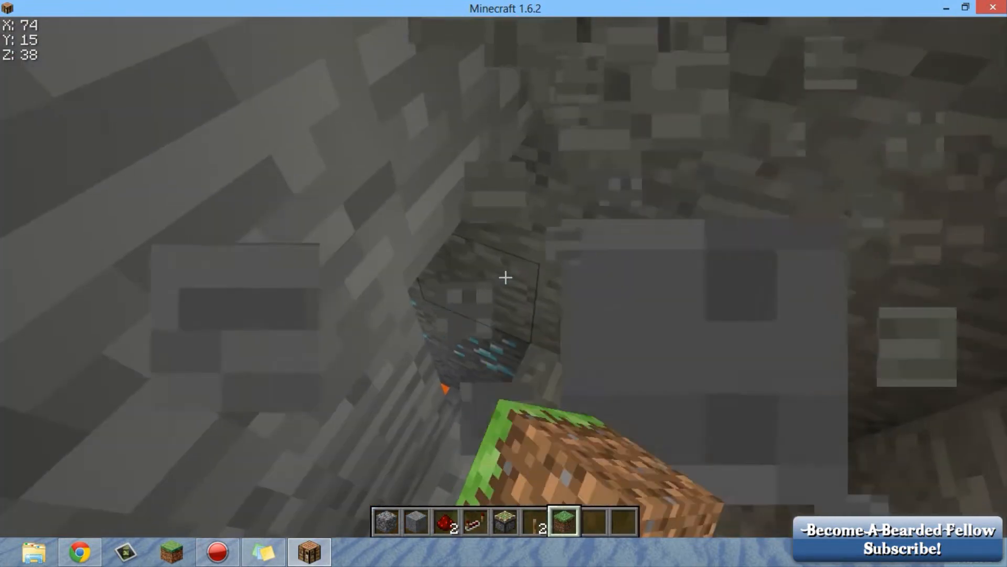
{"action": "mouse_move", "coordinate": [504, 277]}
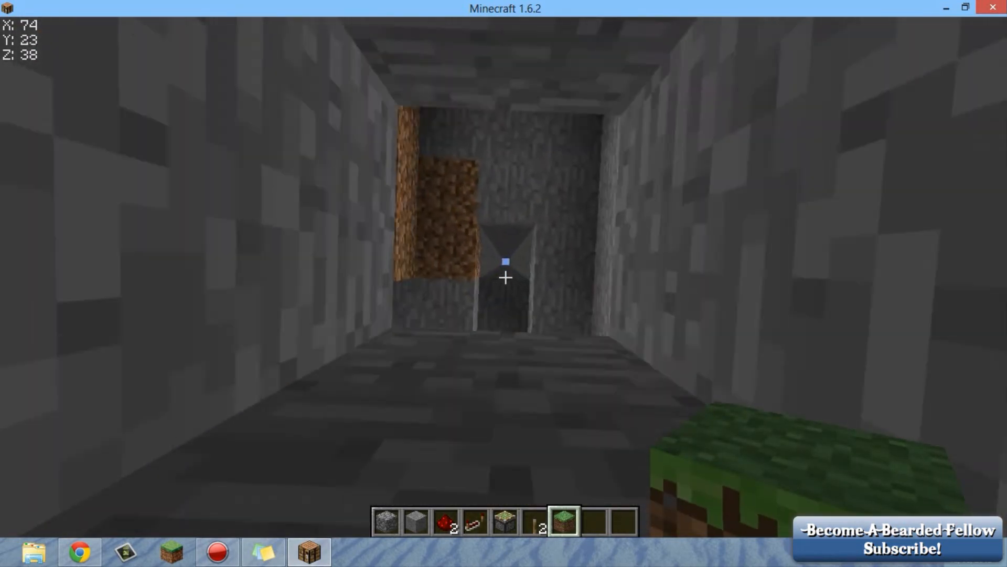
- Move forward back toward the grassy surface by the house
{"action": "key", "text": "w"}
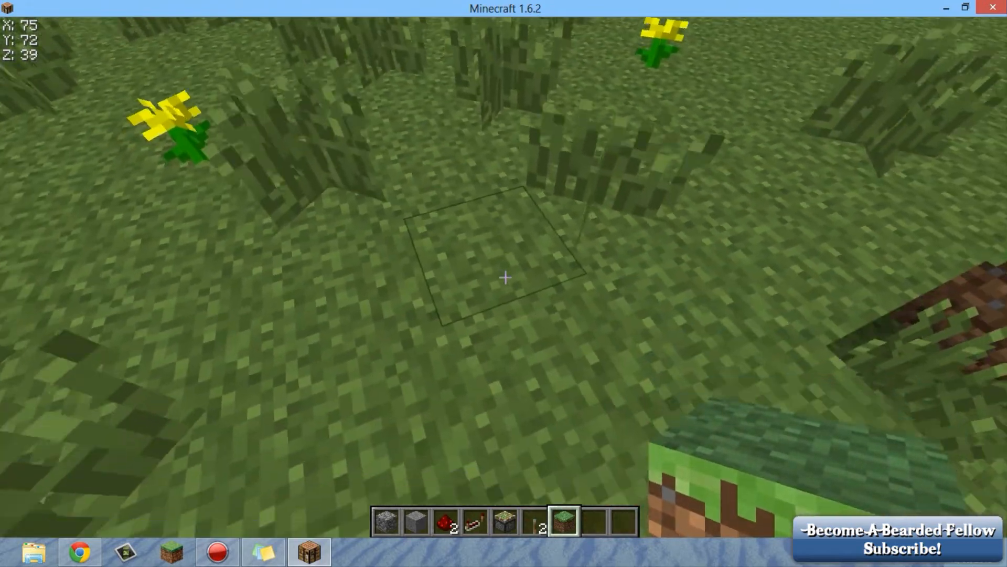
{"action": "mouse_move", "coordinate": [504, 277]}
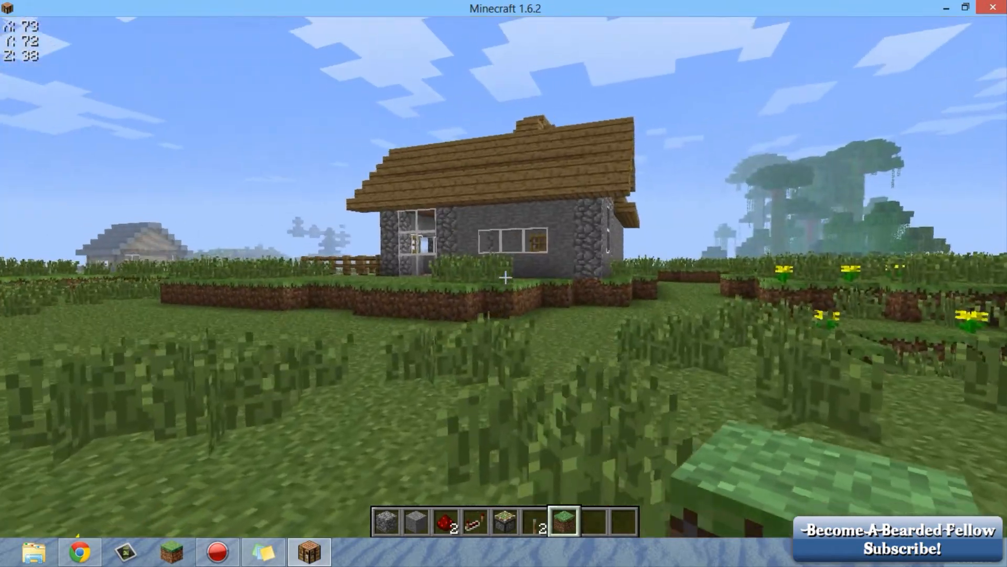
{"action": "mouse_move", "coordinate": [504, 277]}
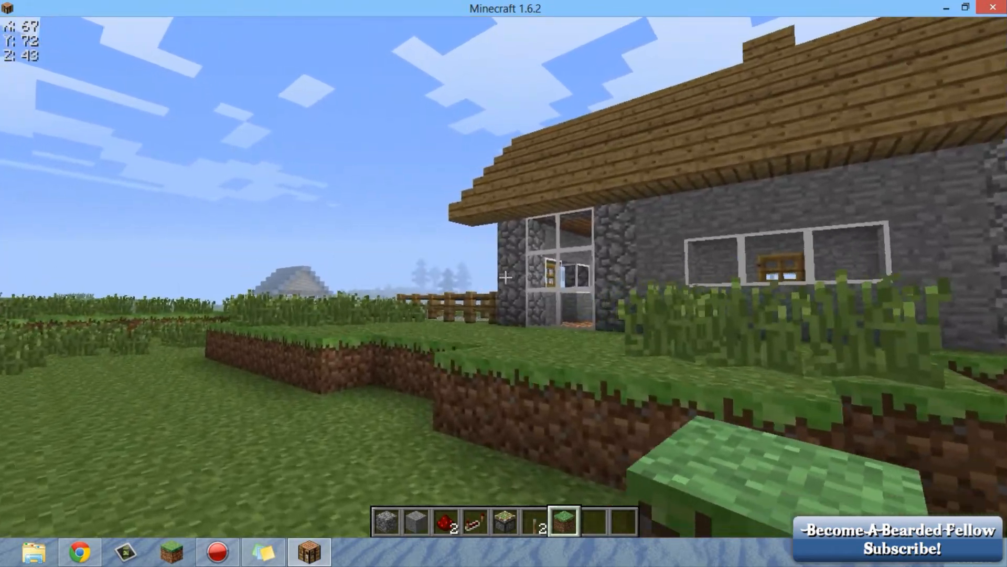